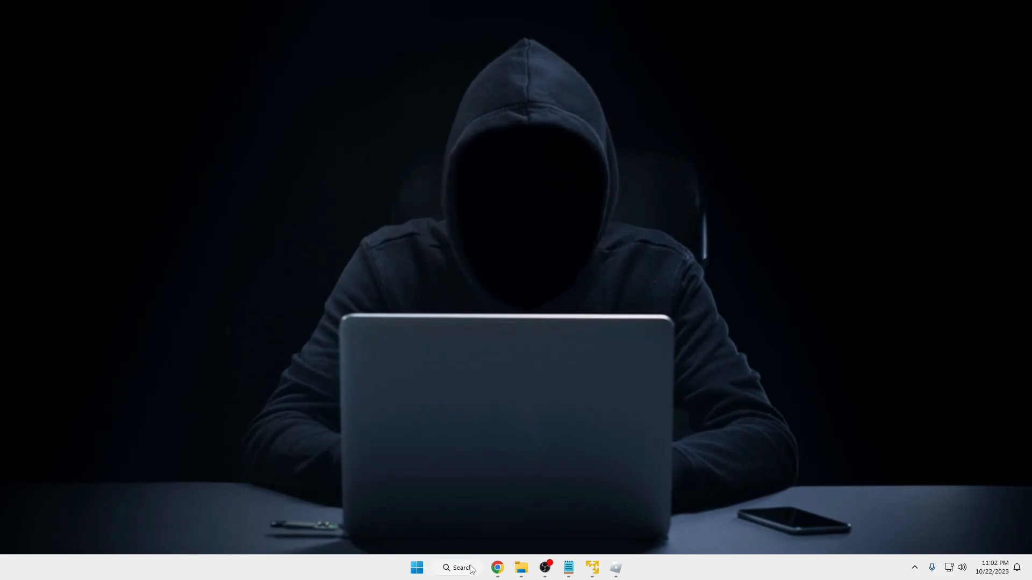
- Add the Chrometana extension to Edge from its store page and confirm the install
{"action": "type", "text": "fdasfdfafdsa"}
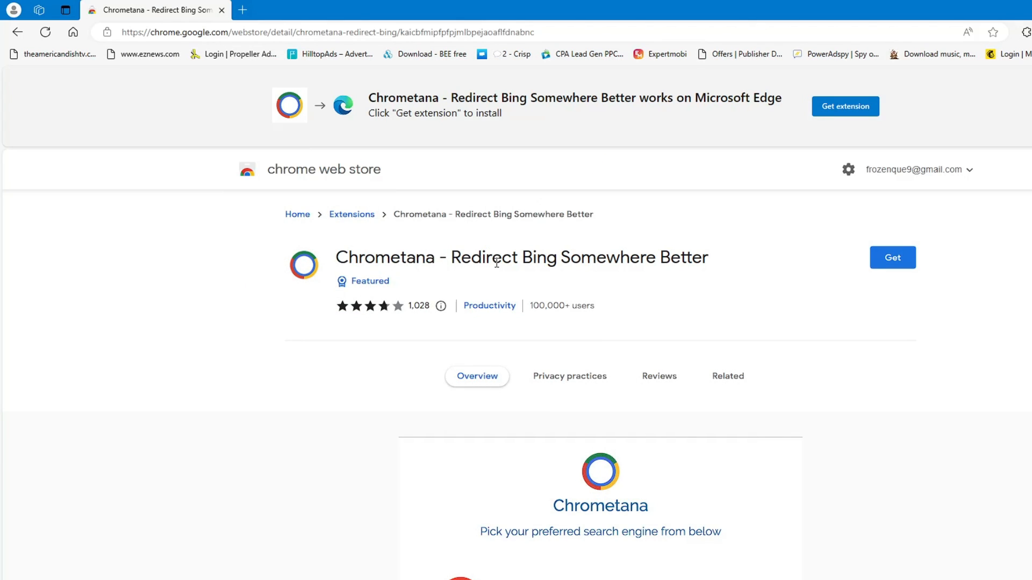
{"action": "mouse_move", "coordinate": [642, 256]}
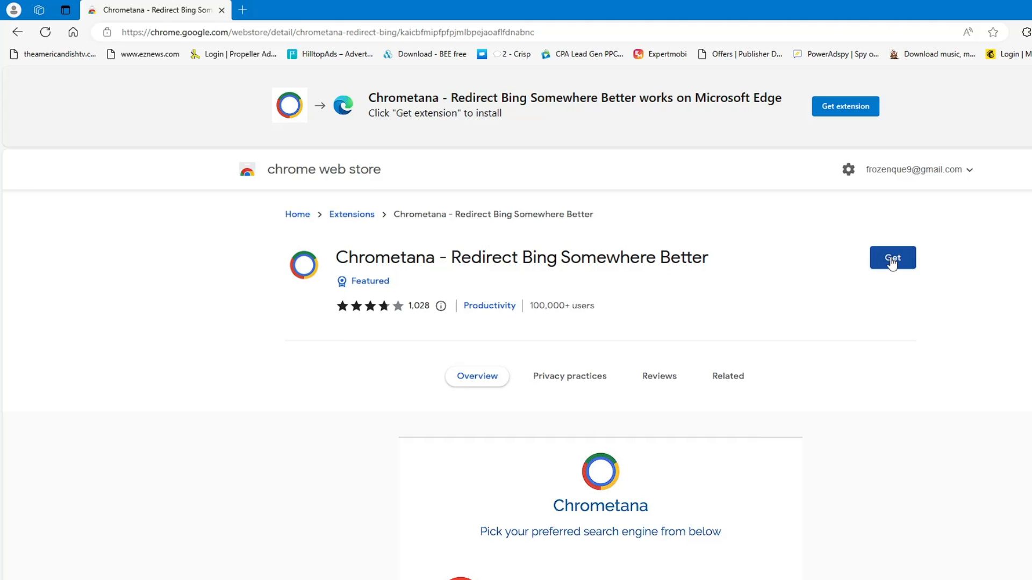
{"action": "left_click", "coordinate": [892, 257]}
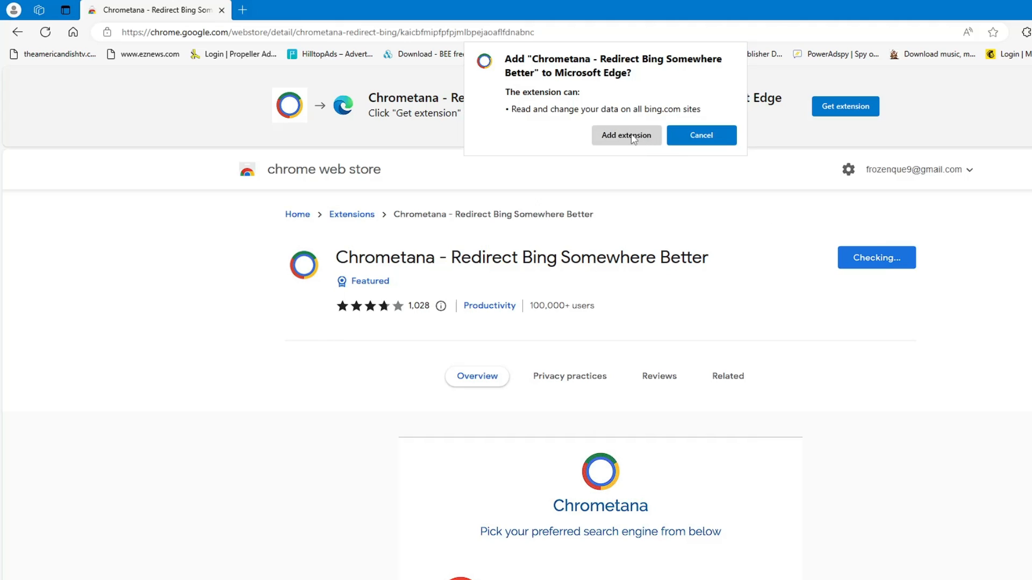
{"action": "left_click", "coordinate": [626, 136]}
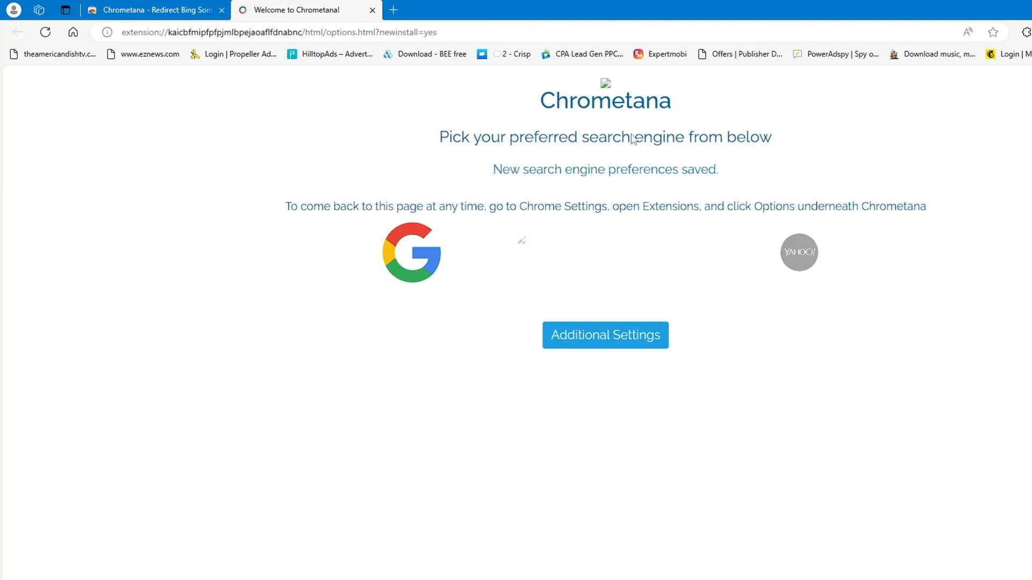
- Choose Google as Chrometana's preferred search engine
{"action": "left_click", "coordinate": [411, 251]}
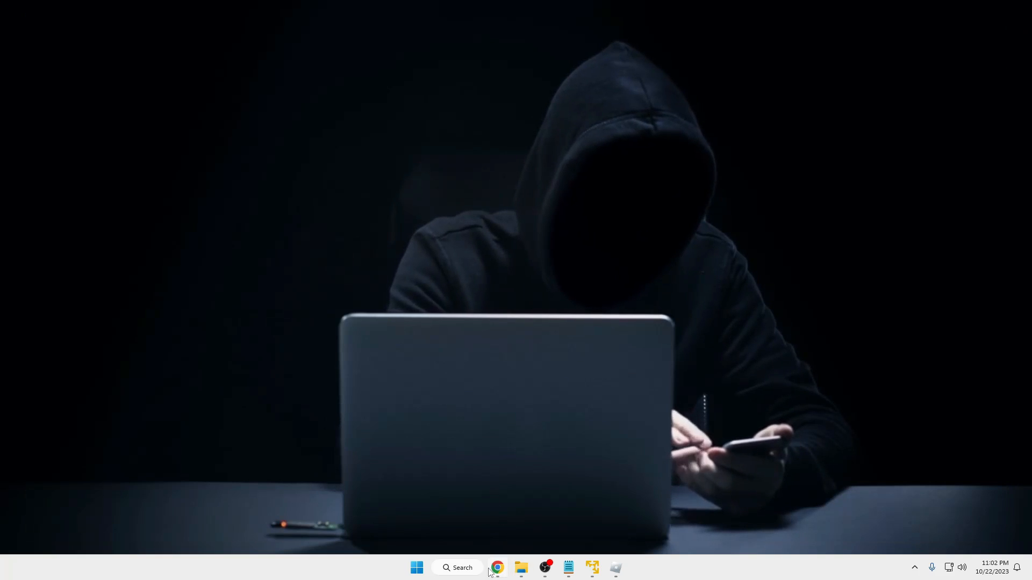
- Run a web search from the taskbar Search box so it opens in Edge
{"action": "left_click", "coordinate": [458, 568]}
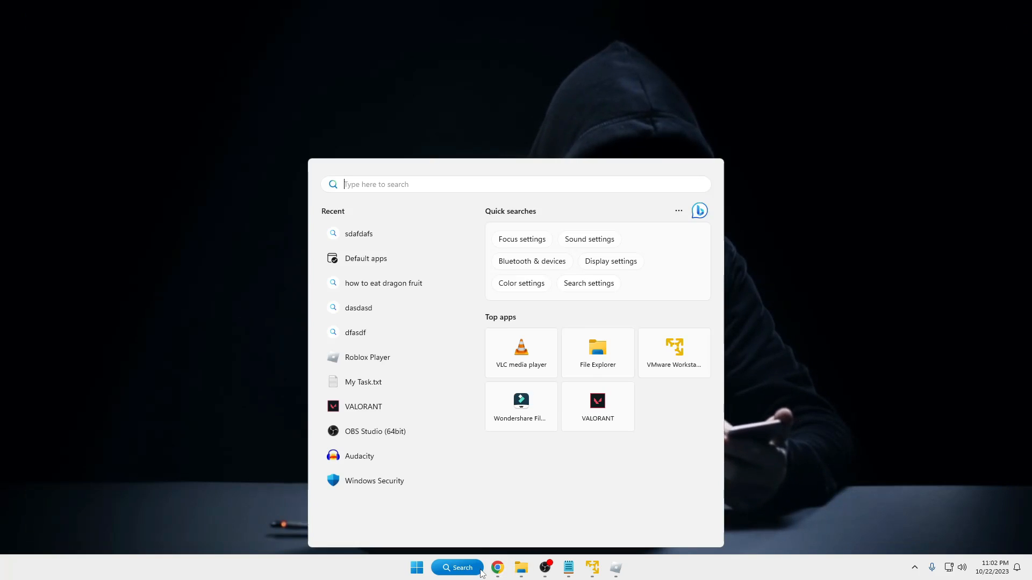
{"action": "left_click", "coordinate": [461, 568]}
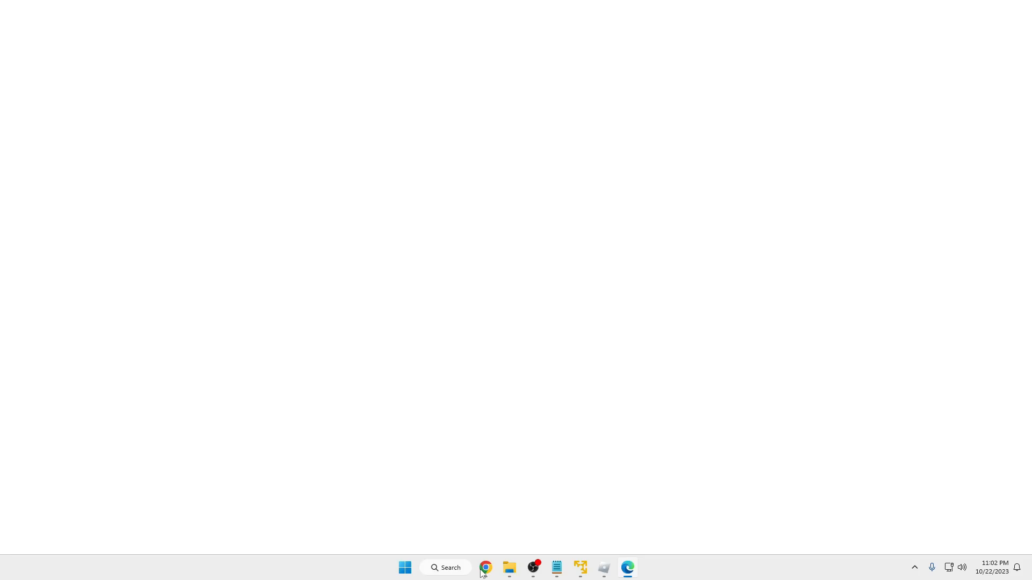